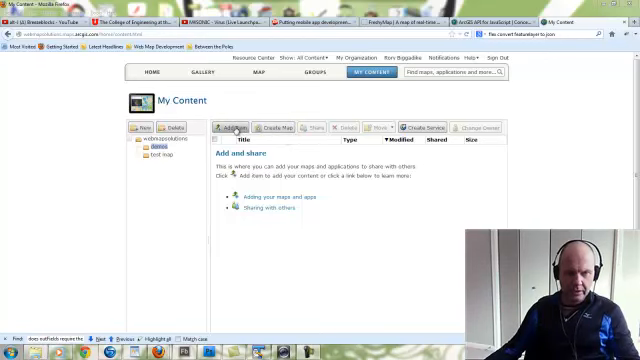
Begin adding a new item from My Content and pick the DK_streetlights file
left_click(227, 124)
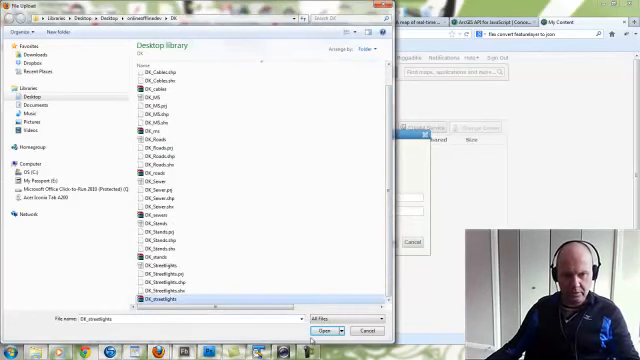
Load the DK_streetlights shapefile for publishing as a feature service, tagged 'streetlights'
left_click(322, 330)
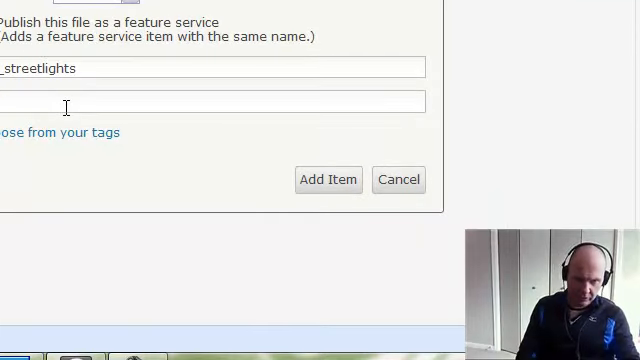
type("eel")
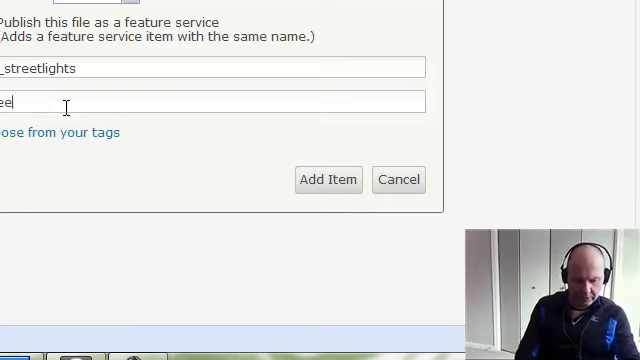
type("streetlights")
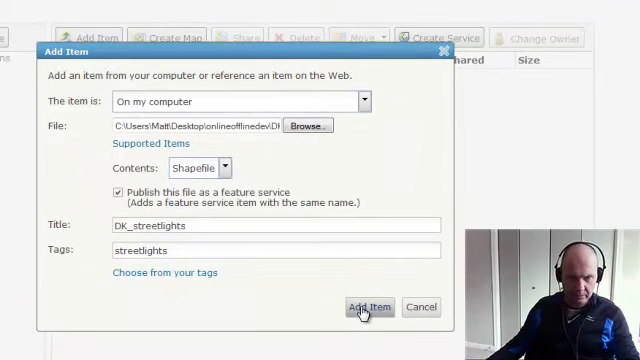
Upload DK_streetlights and publish it as a hosted feature service
left_click(368, 307)
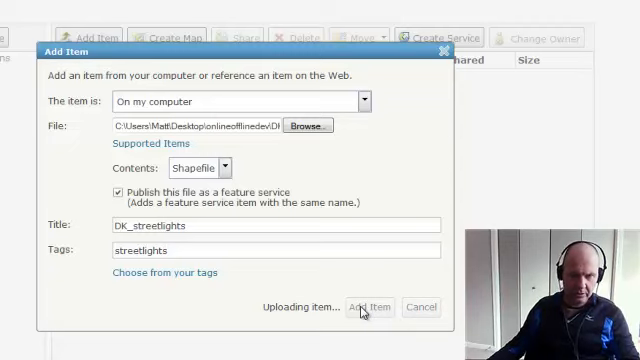
left_click(369, 307)
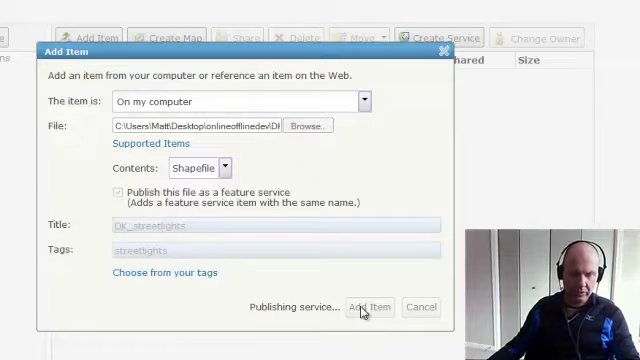
left_click(369, 307)
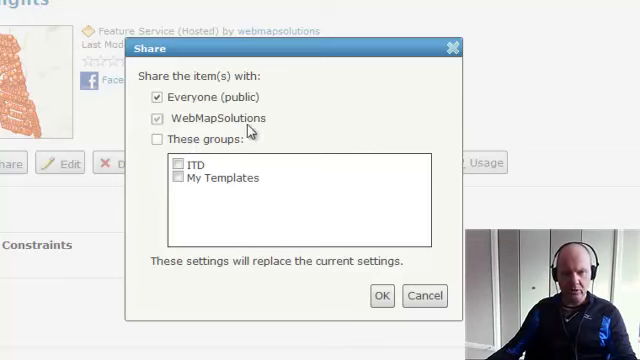
Share the DK_streetlights service with Everyone (public)
left_click(381, 296)
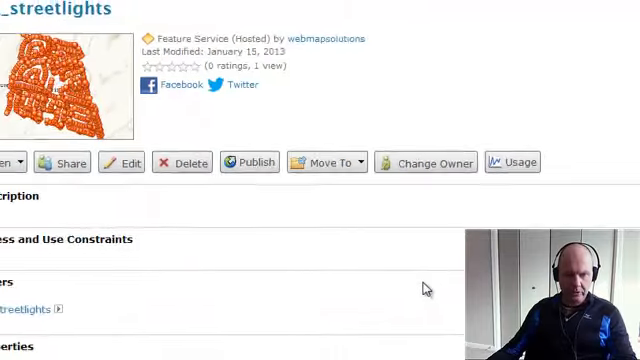
Enable editing in the DK_streetlights item properties and save the change
left_click(120, 162)
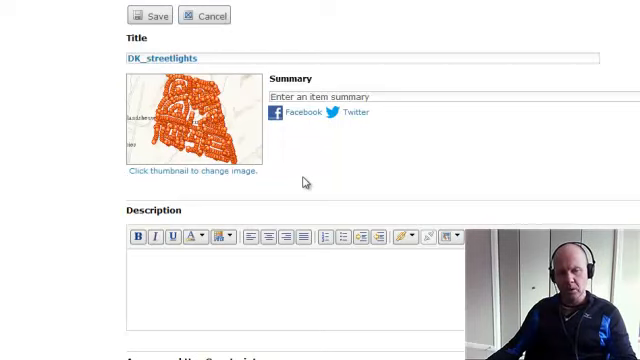
scroll("down", 3)
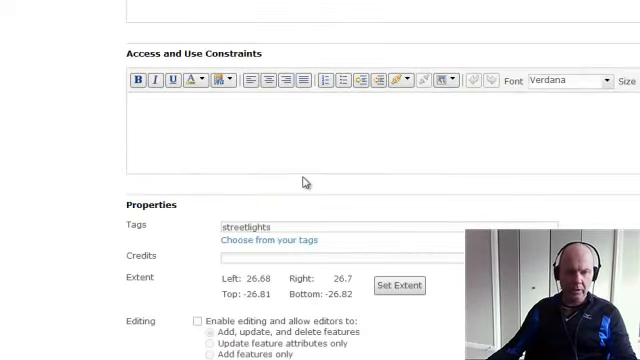
scroll("down", 3)
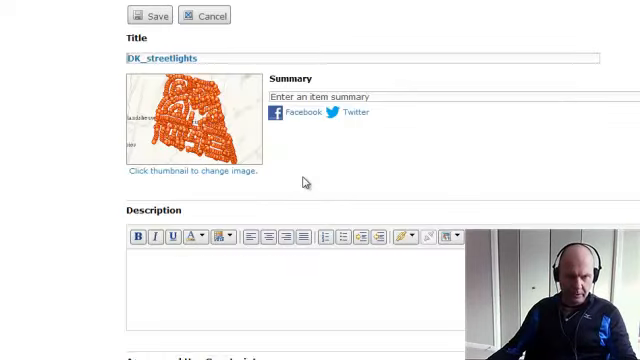
scroll("down", 3)
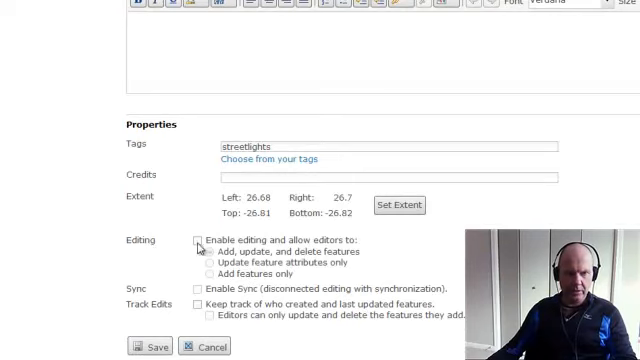
left_click(197, 240)
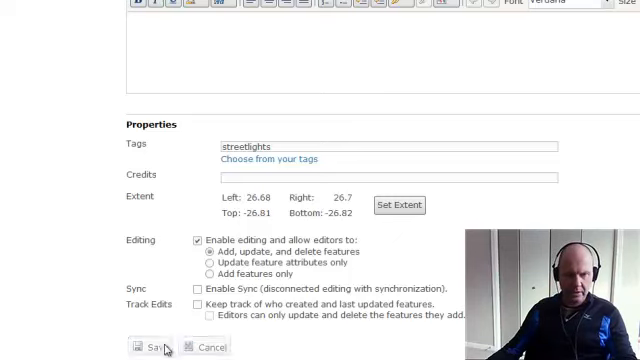
left_click(148, 346)
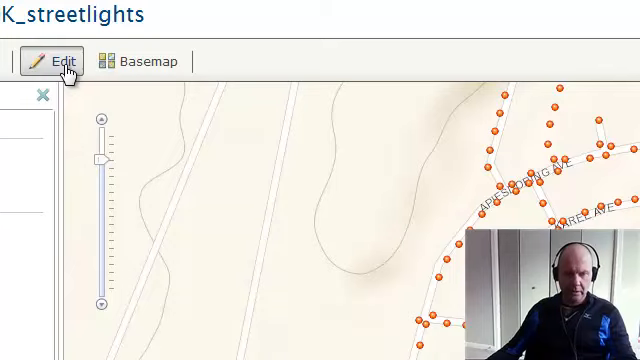
Rename the DK_streetlights feature template to 'Street Lights'
left_click(57, 61)
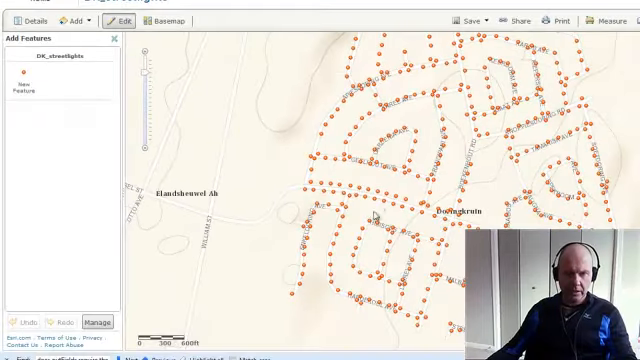
mouse_move(358, 145)
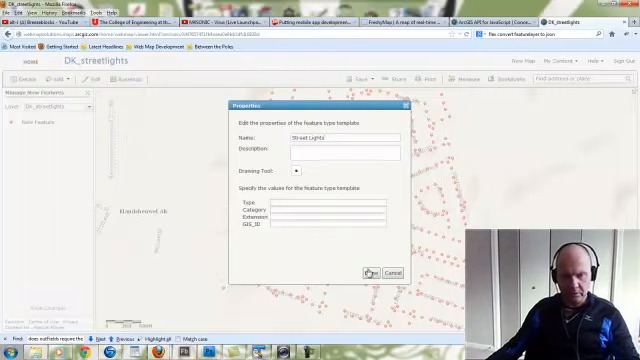
left_click(370, 272)
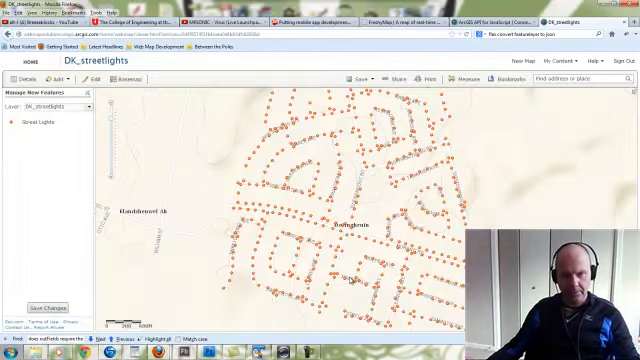